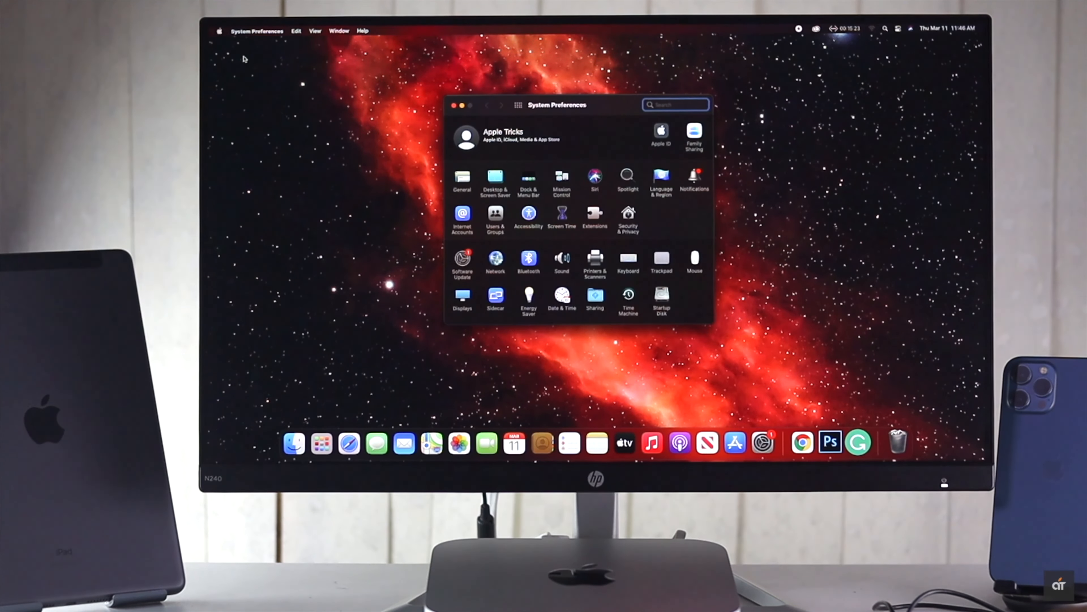
- Show the Accessibility Display settings with the reduce motion and reduce transparency options
click(528, 217)
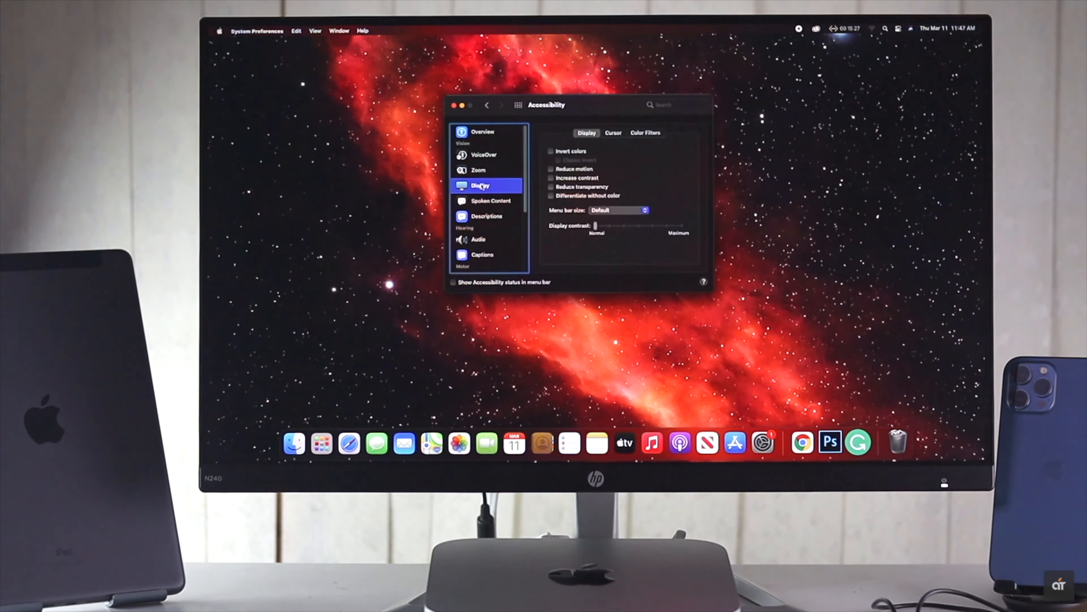